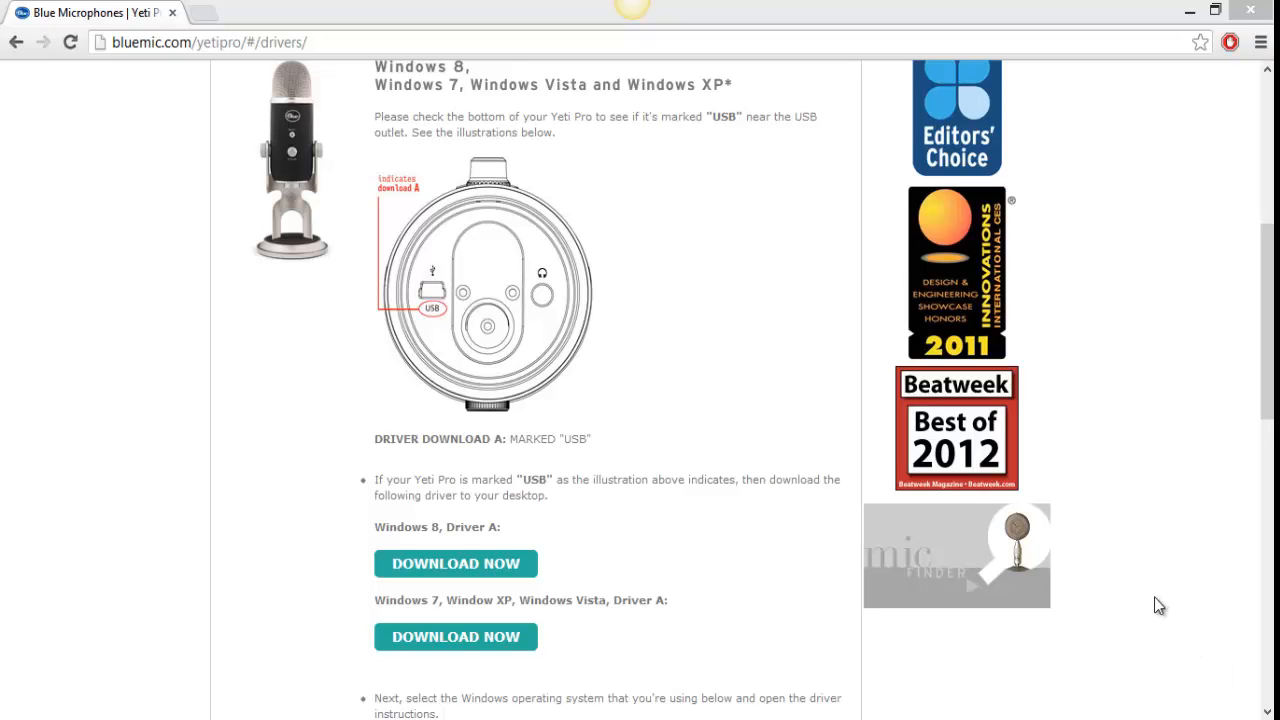
{"action": "mouse_move", "coordinate": [868, 624]}
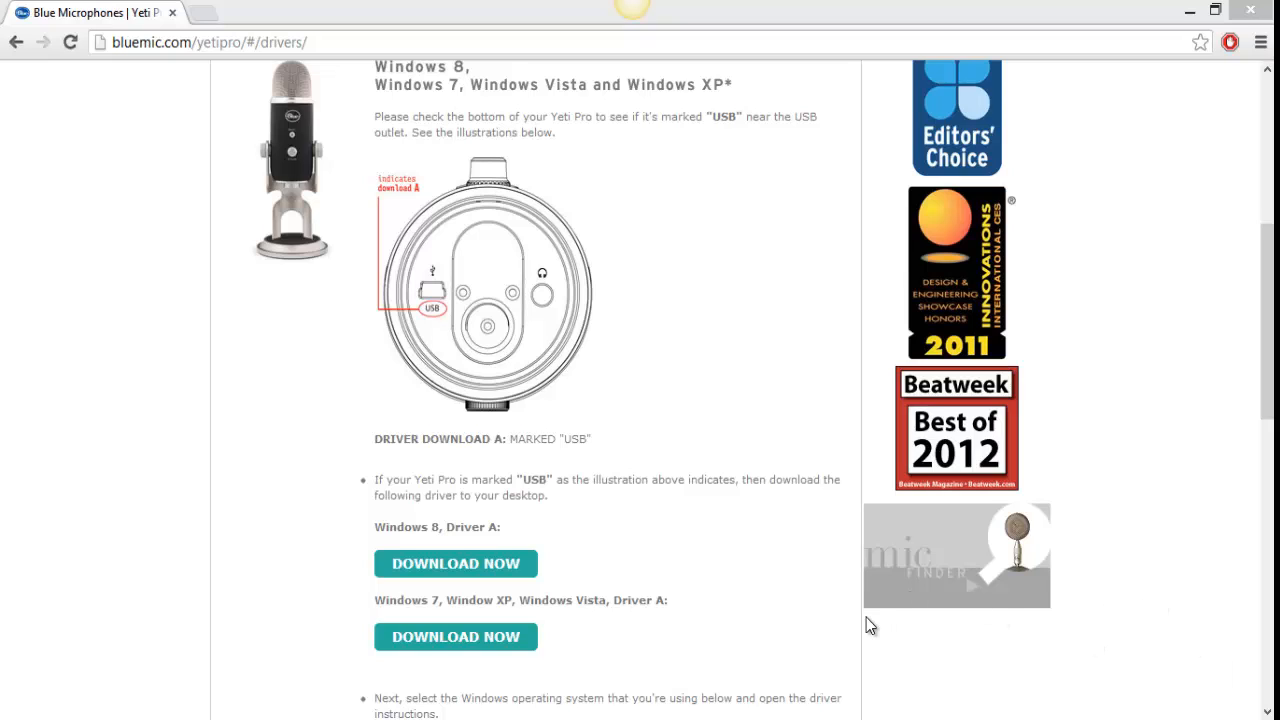
- Scroll the Yeti Pro drivers page down to the Driver Download A section for Windows 7/XP/Vista
{"action": "scroll", "scroll_direction": "up", "scroll_amount": 3}
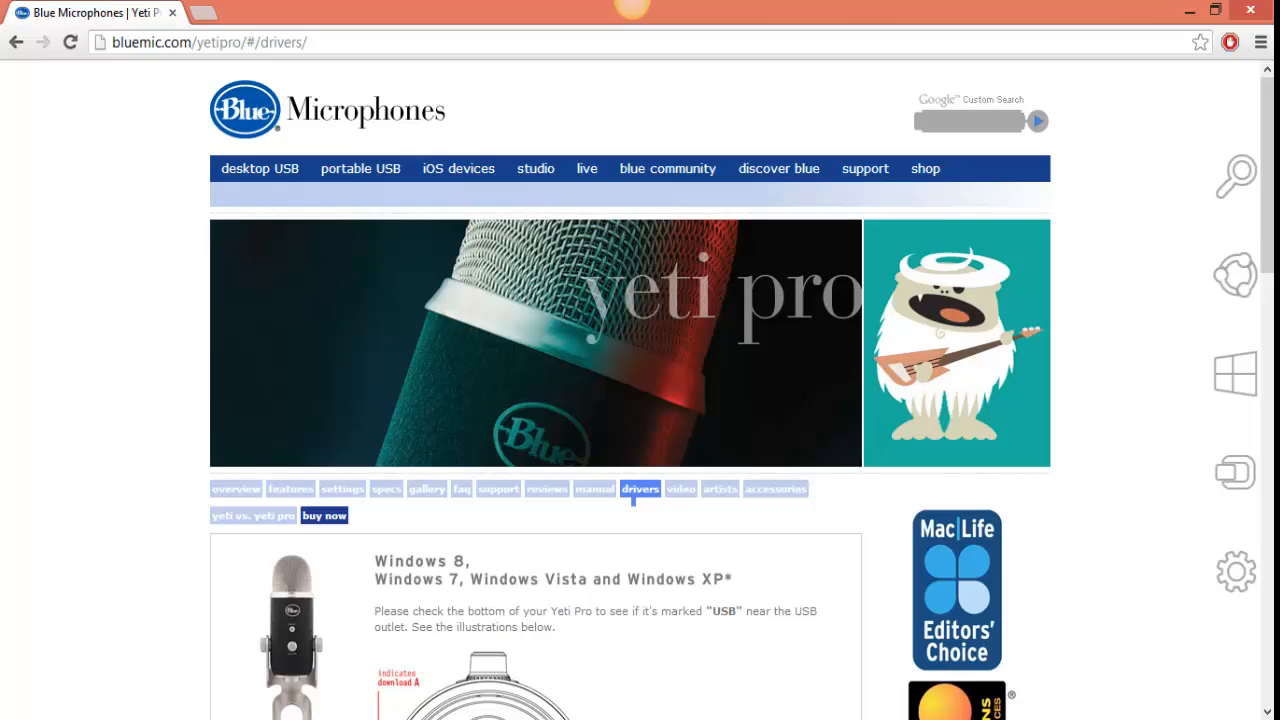
{"action": "mouse_move", "coordinate": [804, 516]}
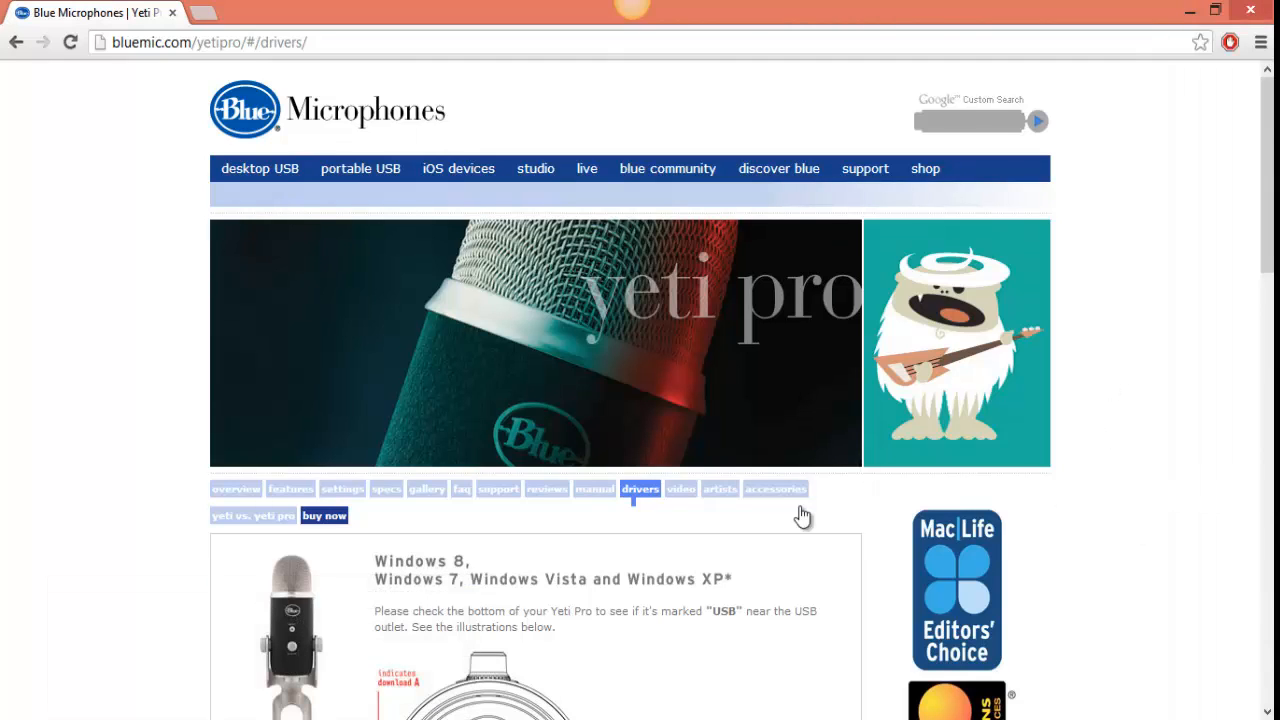
{"action": "mouse_move", "coordinate": [744, 496]}
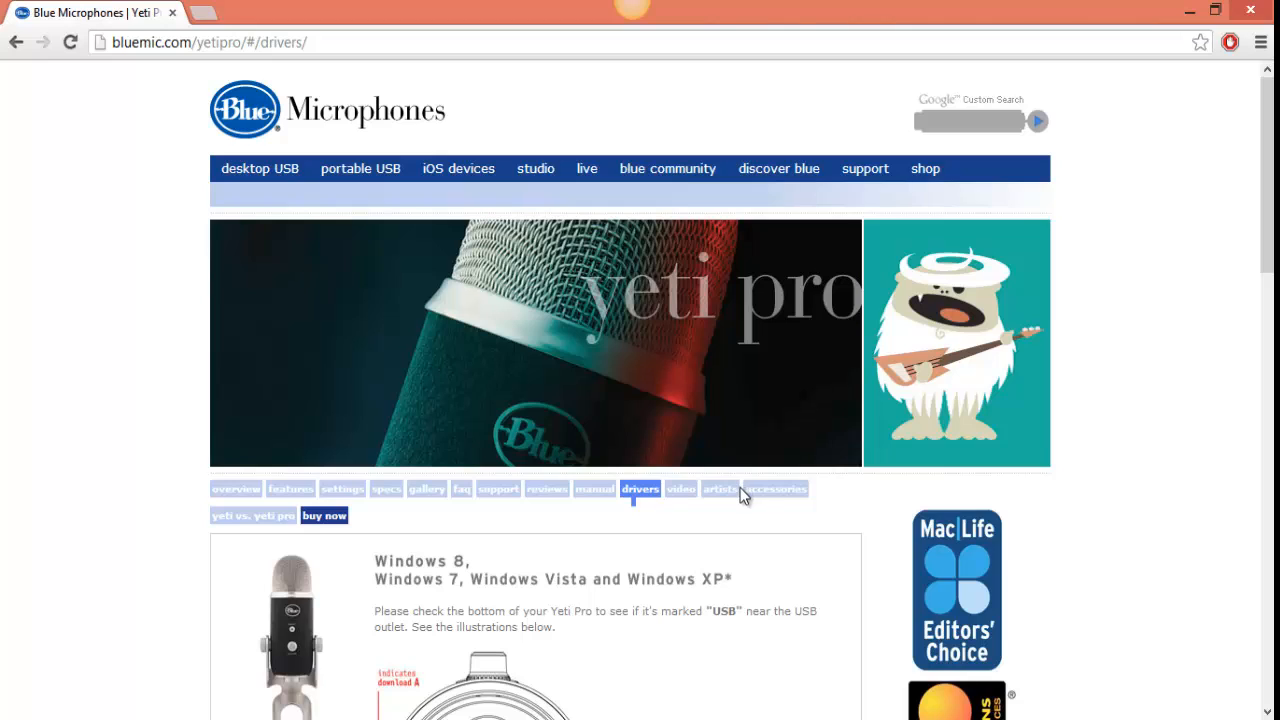
{"action": "mouse_move", "coordinate": [776, 488]}
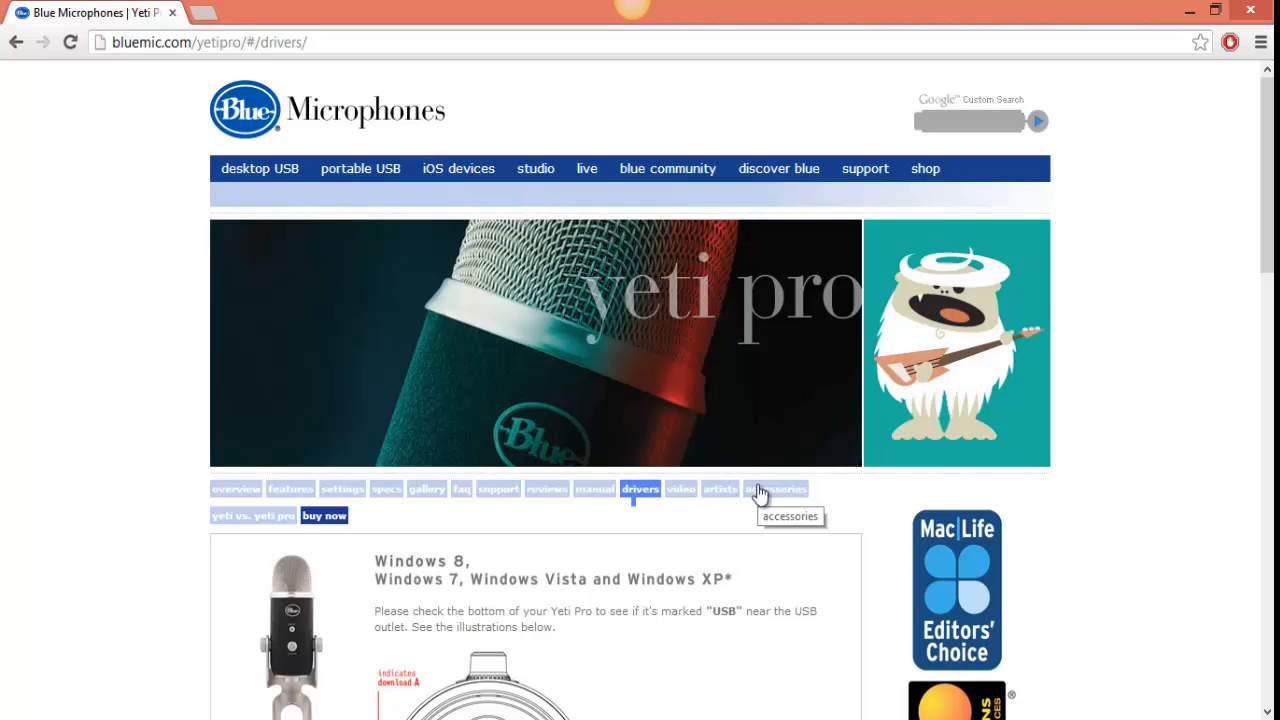
{"action": "mouse_move", "coordinate": [700, 596]}
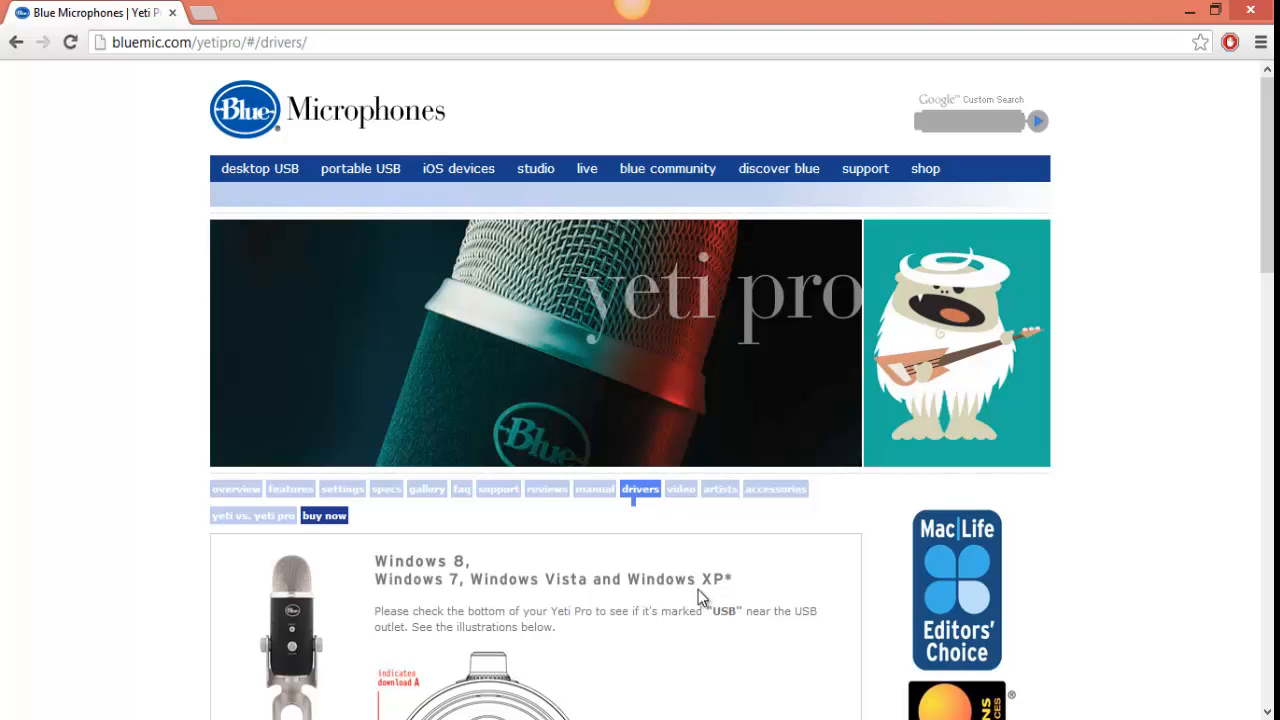
{"action": "scroll", "scroll_direction": "down", "scroll_amount": 3}
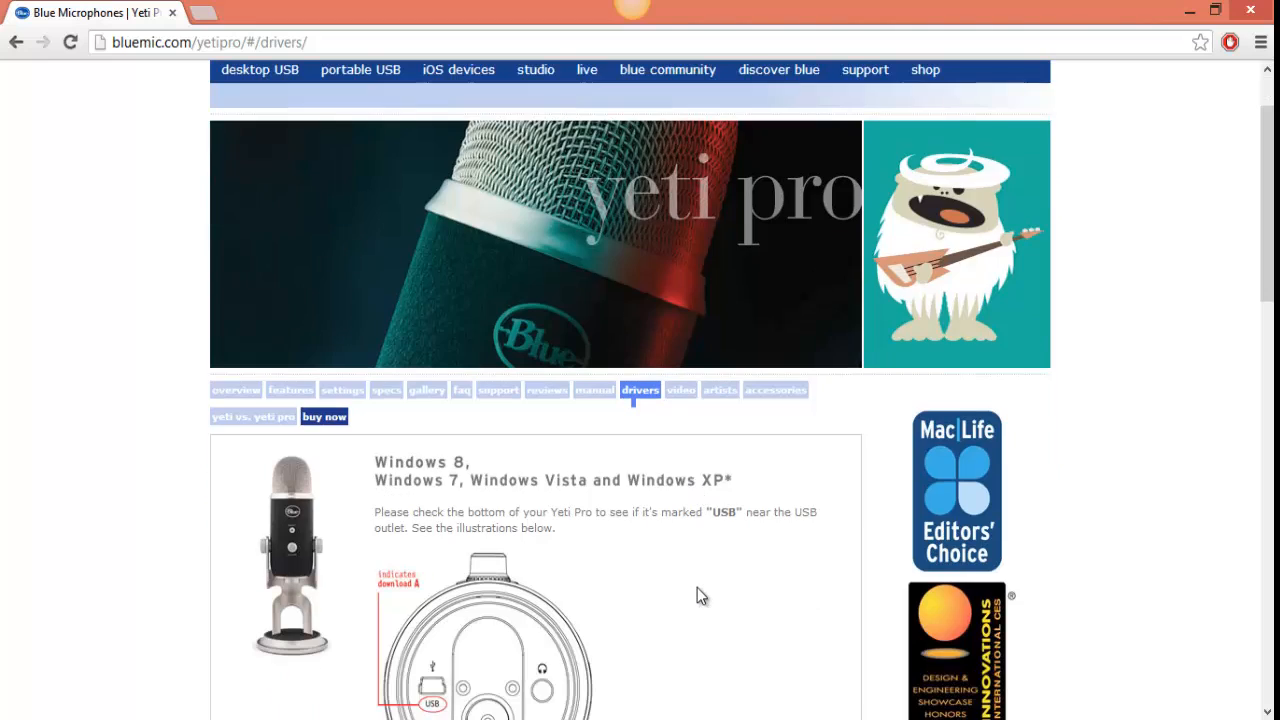
{"action": "scroll", "scroll_direction": "down", "scroll_amount": 3}
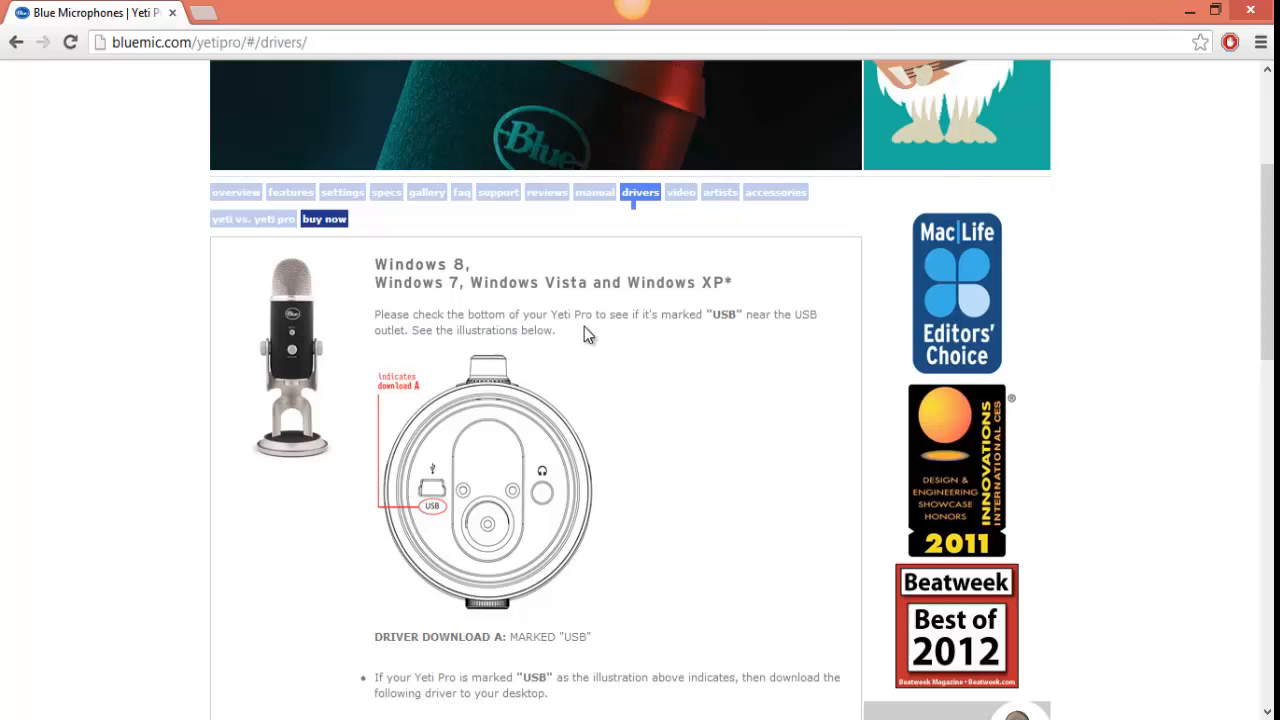
{"action": "mouse_move", "coordinate": [576, 304]}
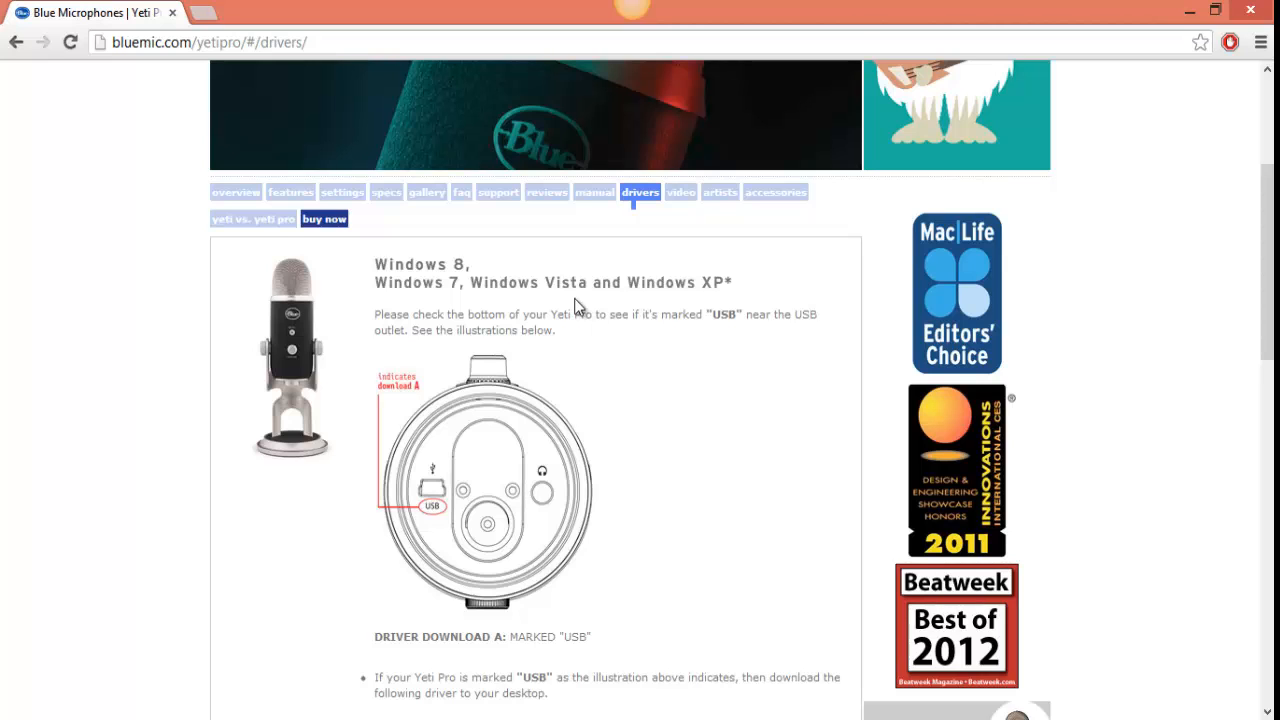
{"action": "scroll", "scroll_direction": "down", "scroll_amount": 3}
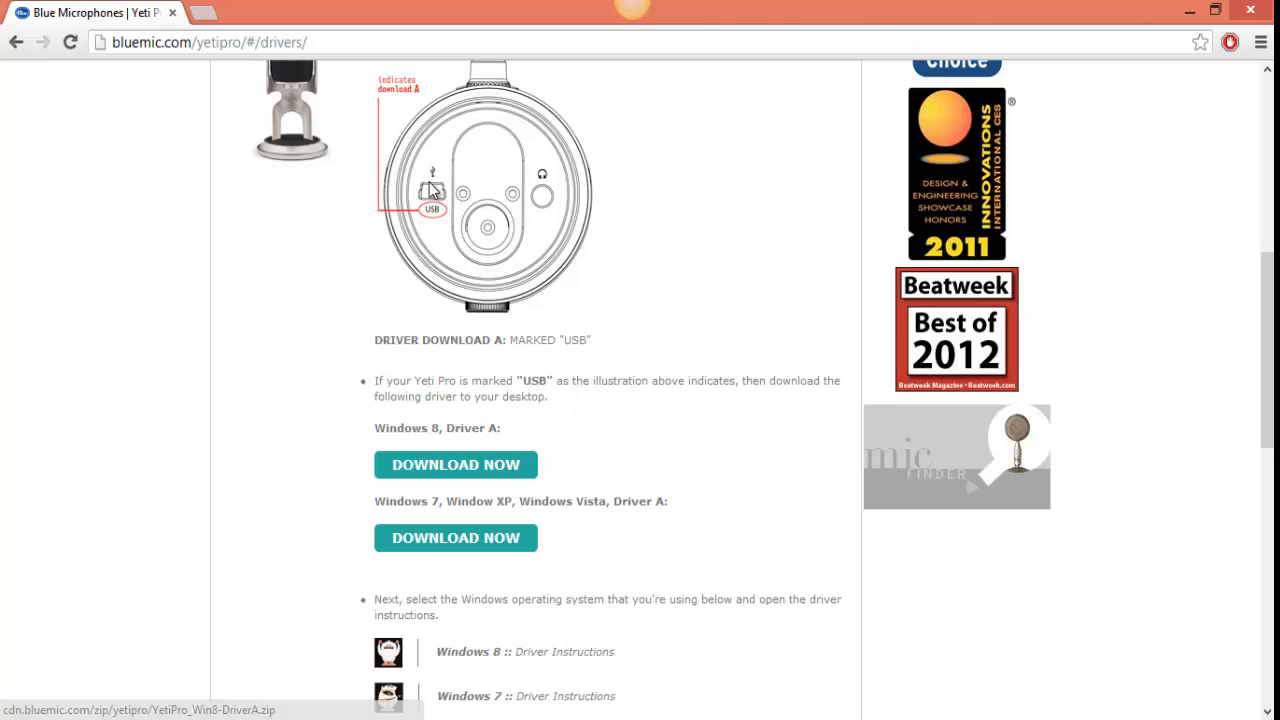
{"action": "mouse_move", "coordinate": [372, 320]}
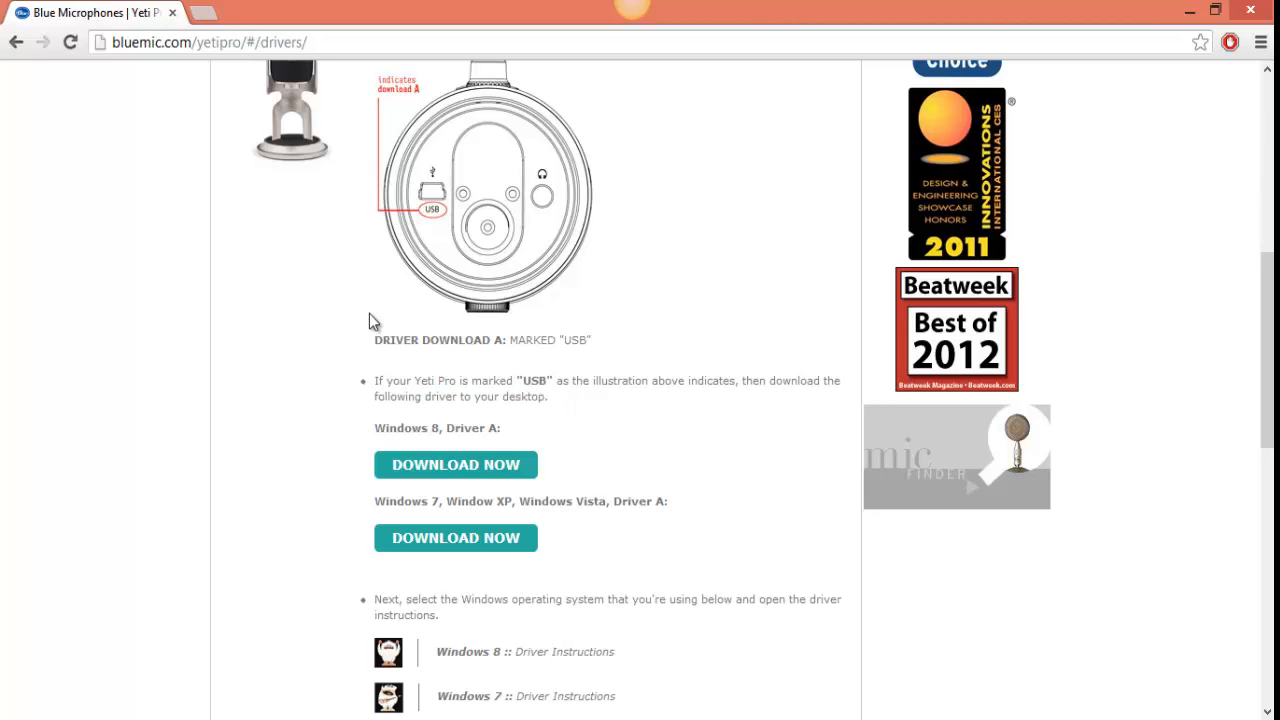
{"action": "mouse_move", "coordinate": [620, 444]}
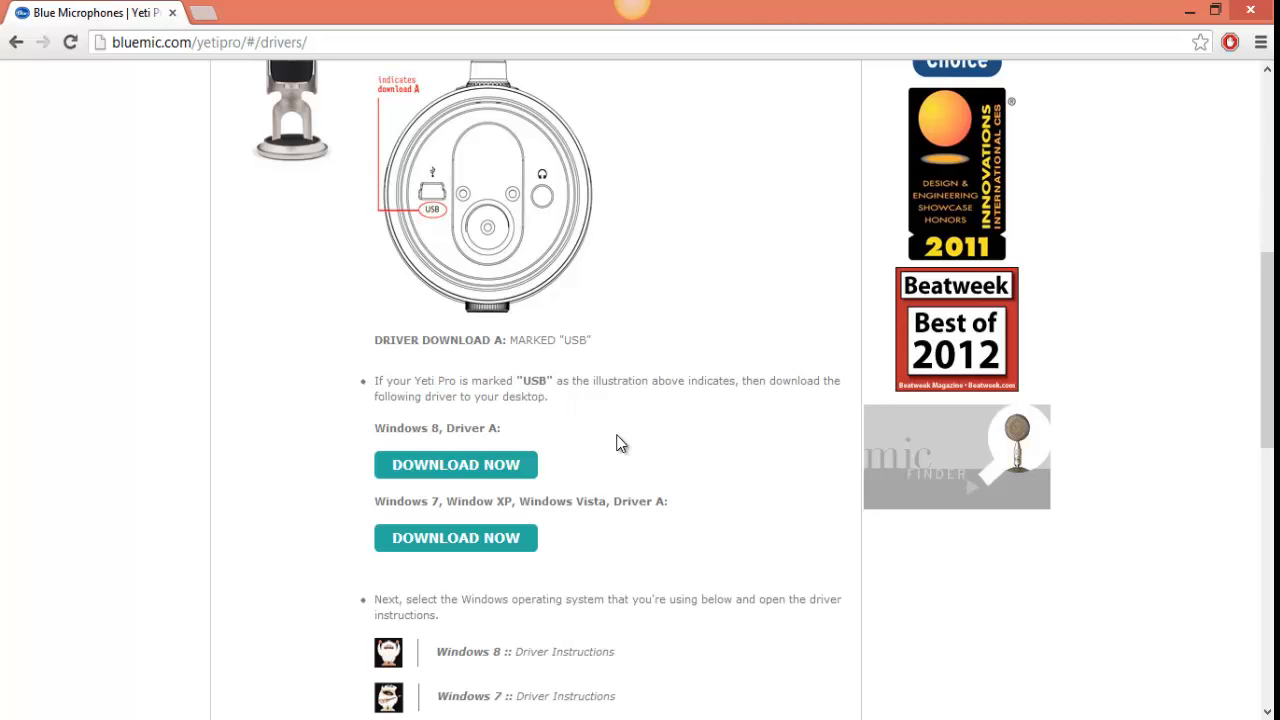
{"action": "mouse_move", "coordinate": [616, 448]}
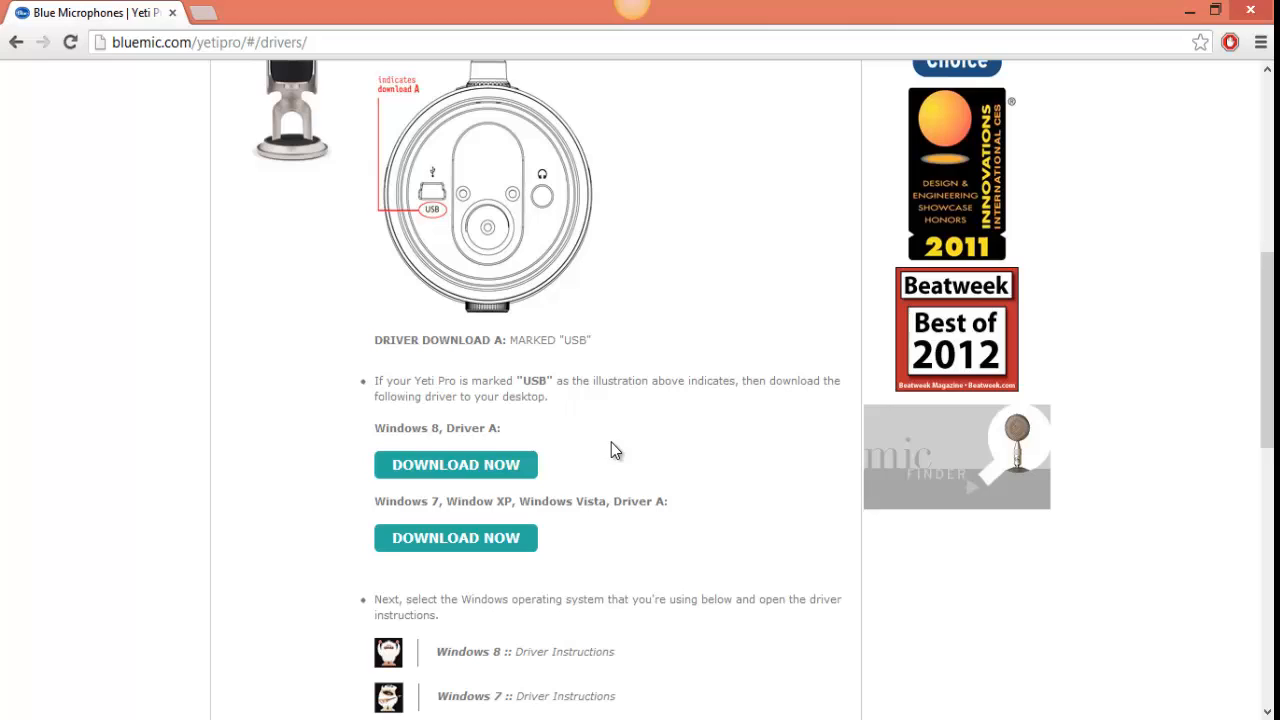
{"action": "mouse_move", "coordinate": [464, 556]}
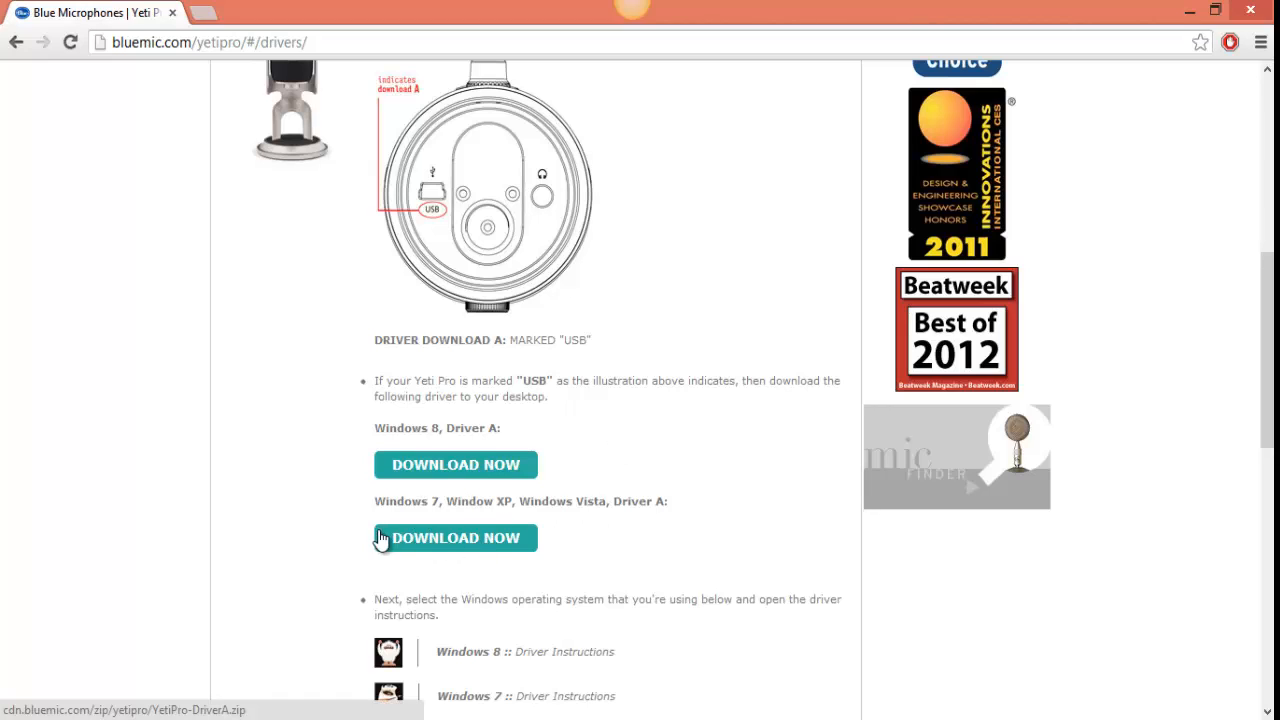
{"action": "mouse_move", "coordinate": [404, 256]}
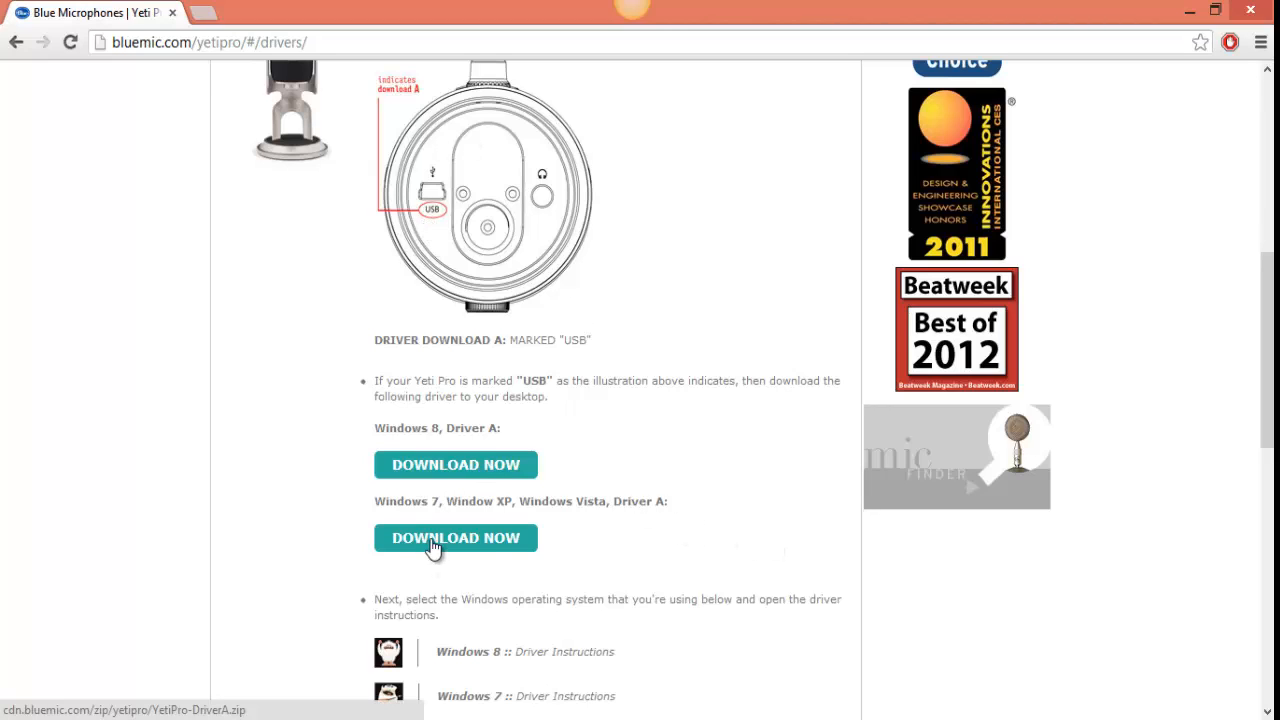
{"action": "mouse_move", "coordinate": [204, 684]}
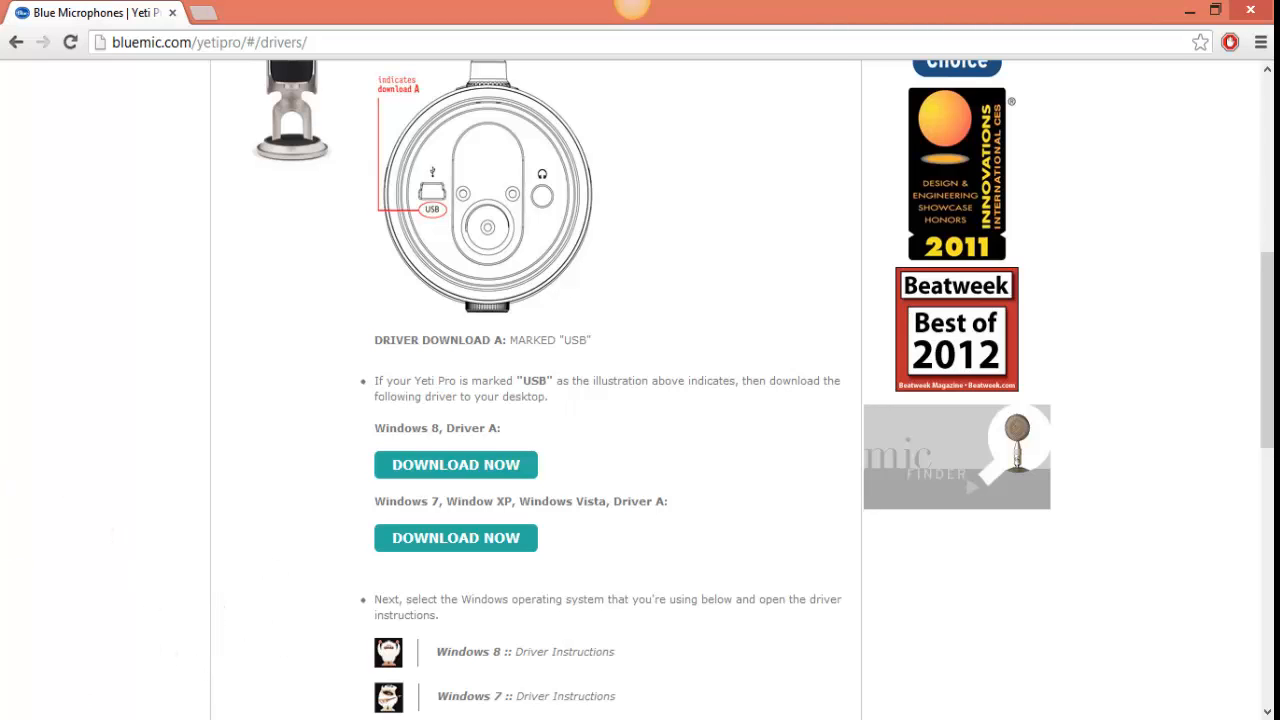
{"action": "mouse_move", "coordinate": [330, 544]}
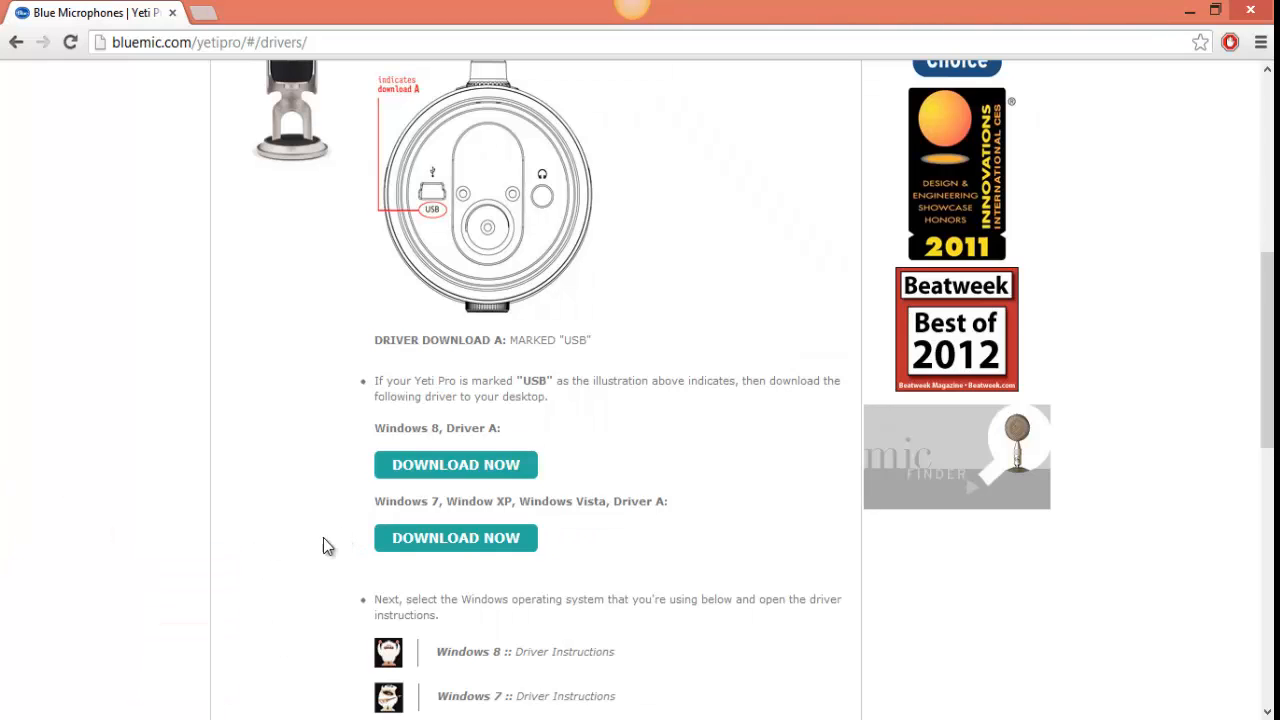
{"action": "mouse_move", "coordinate": [314, 552]}
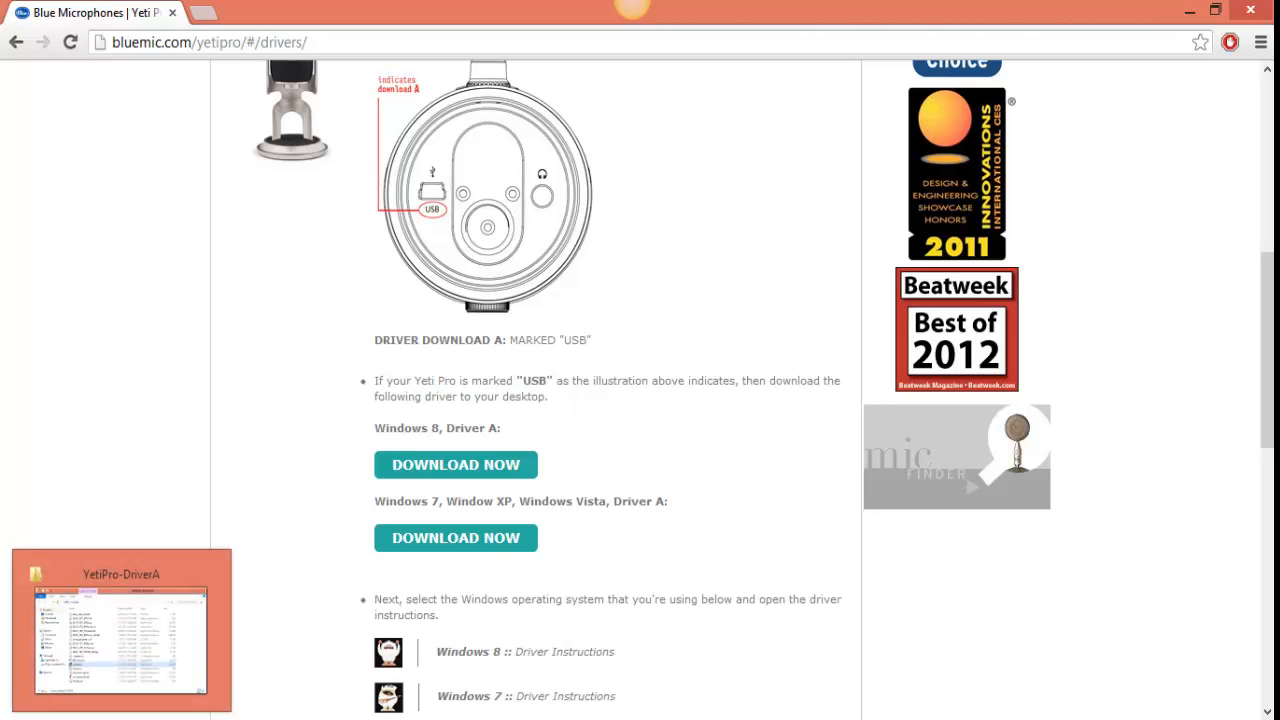
- Bring the extracted YetiPro-DriverA folder forward and show the context menu for setup.exe
{"action": "left_click", "coordinate": [120, 630]}
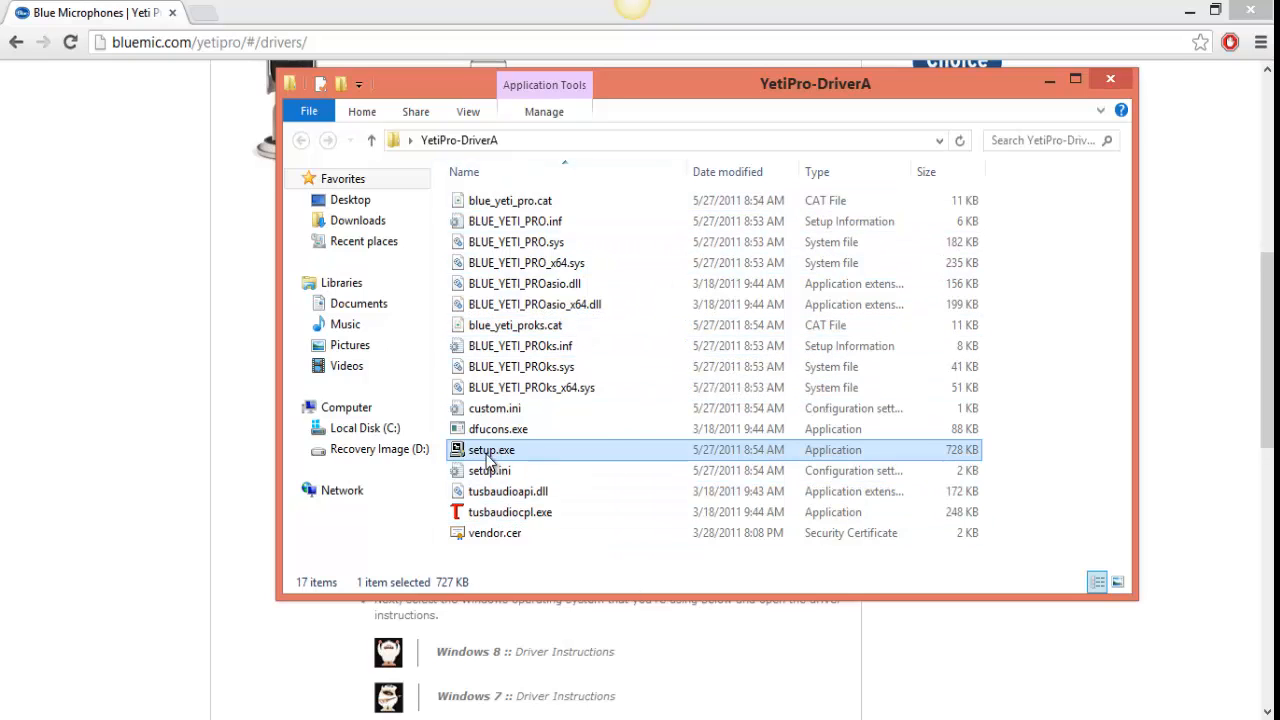
{"action": "mouse_move", "coordinate": [538, 456]}
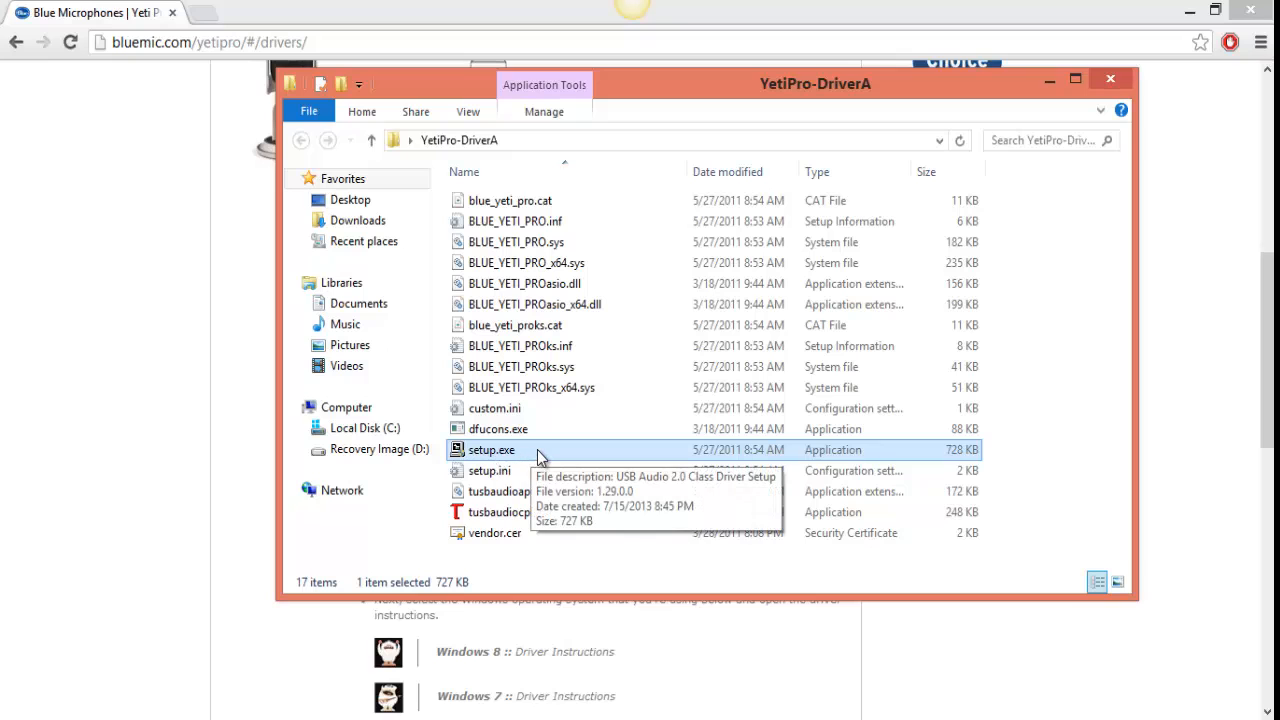
{"action": "right_click", "coordinate": [492, 448]}
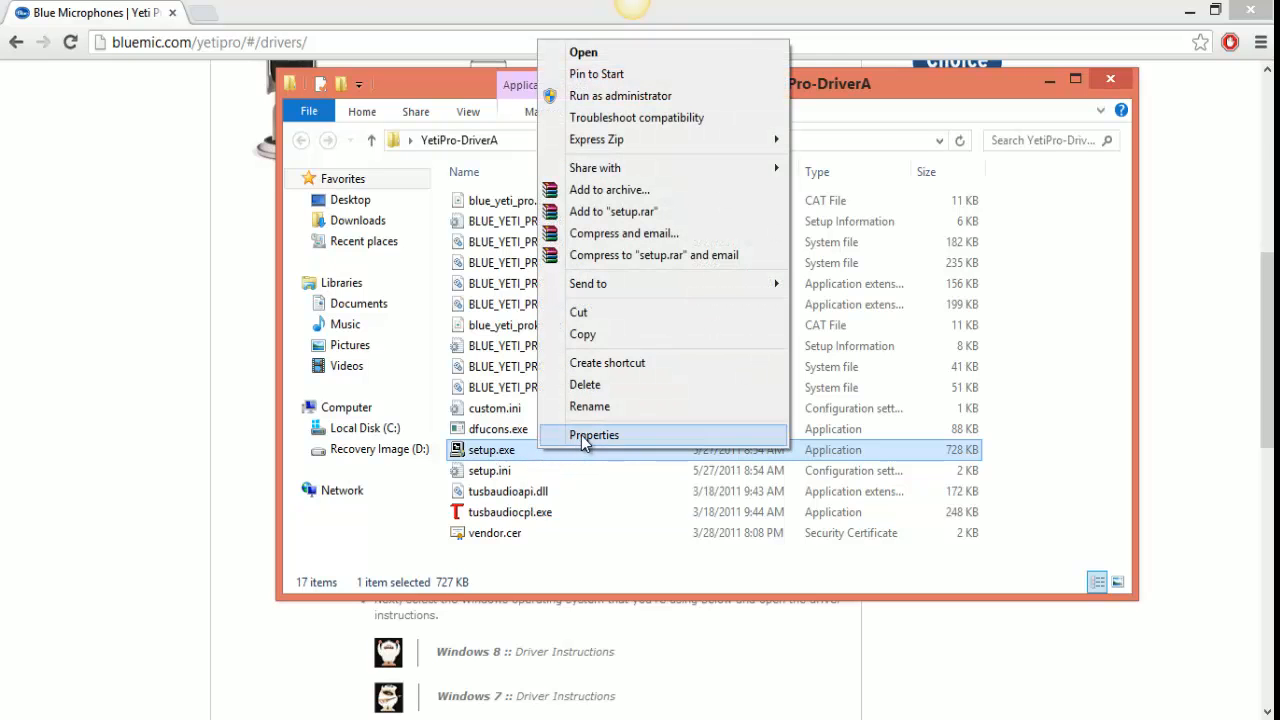
- In setup.exe's Properties, set compatibility mode to Windows 7 and confirm with OK
{"action": "left_click", "coordinate": [594, 434]}
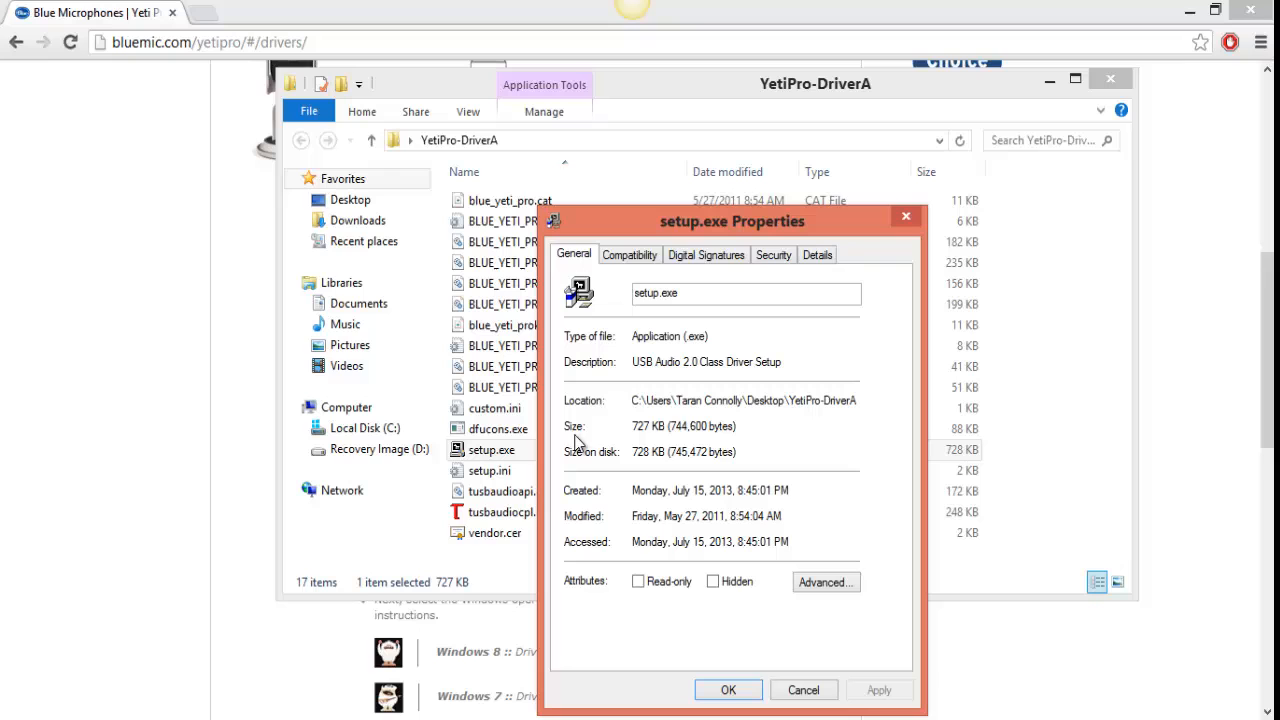
{"action": "left_click_drag", "start_coordinate": [732, 220], "coordinate": [722, 152]}
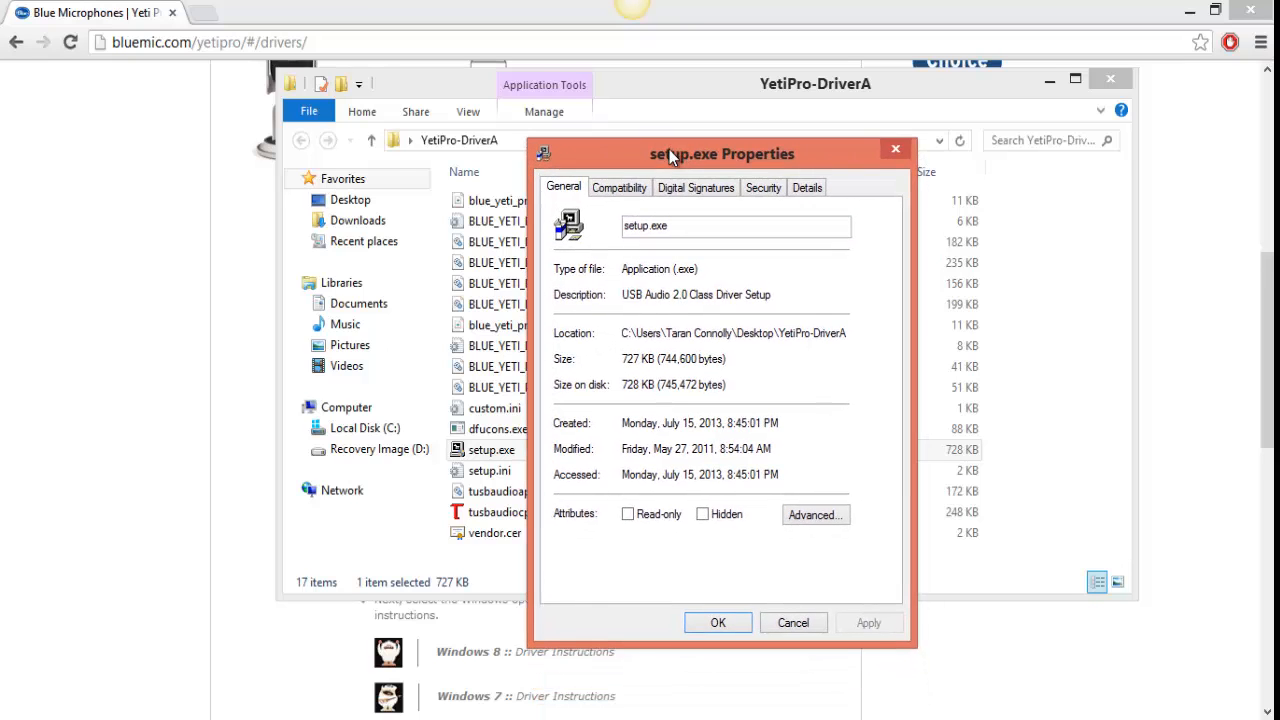
{"action": "left_click", "coordinate": [620, 188]}
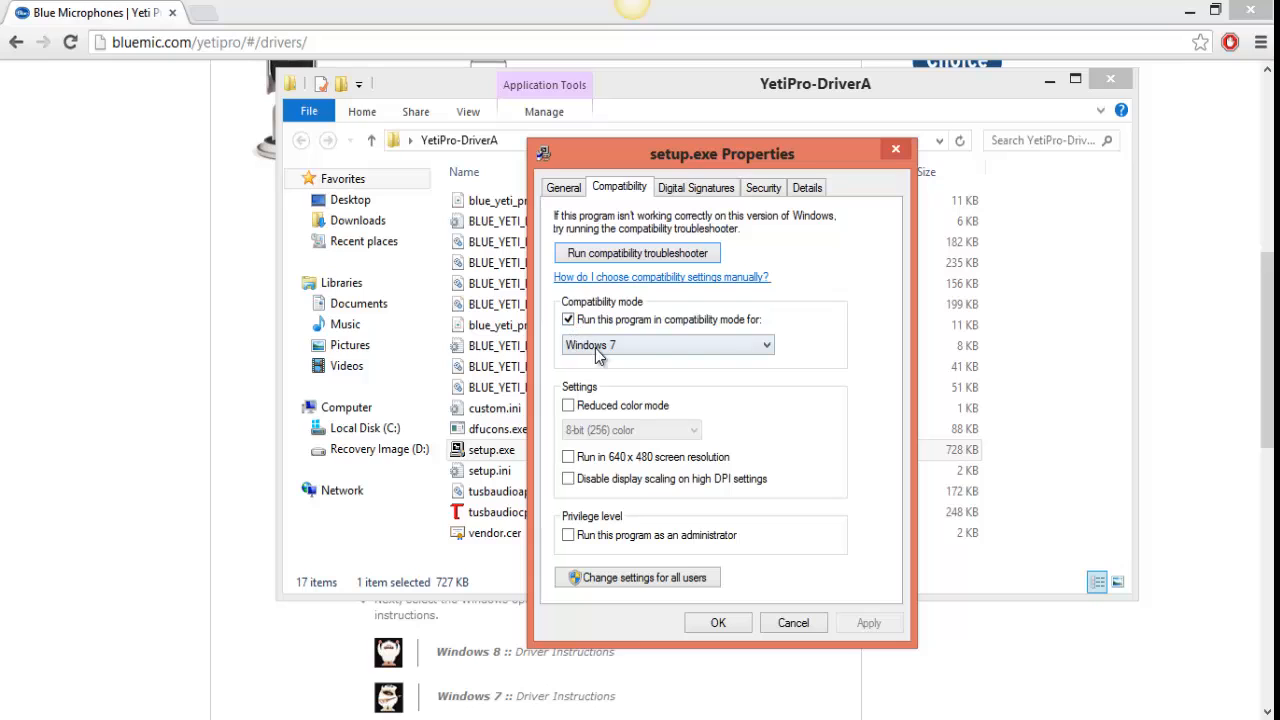
{"action": "left_click", "coordinate": [764, 344]}
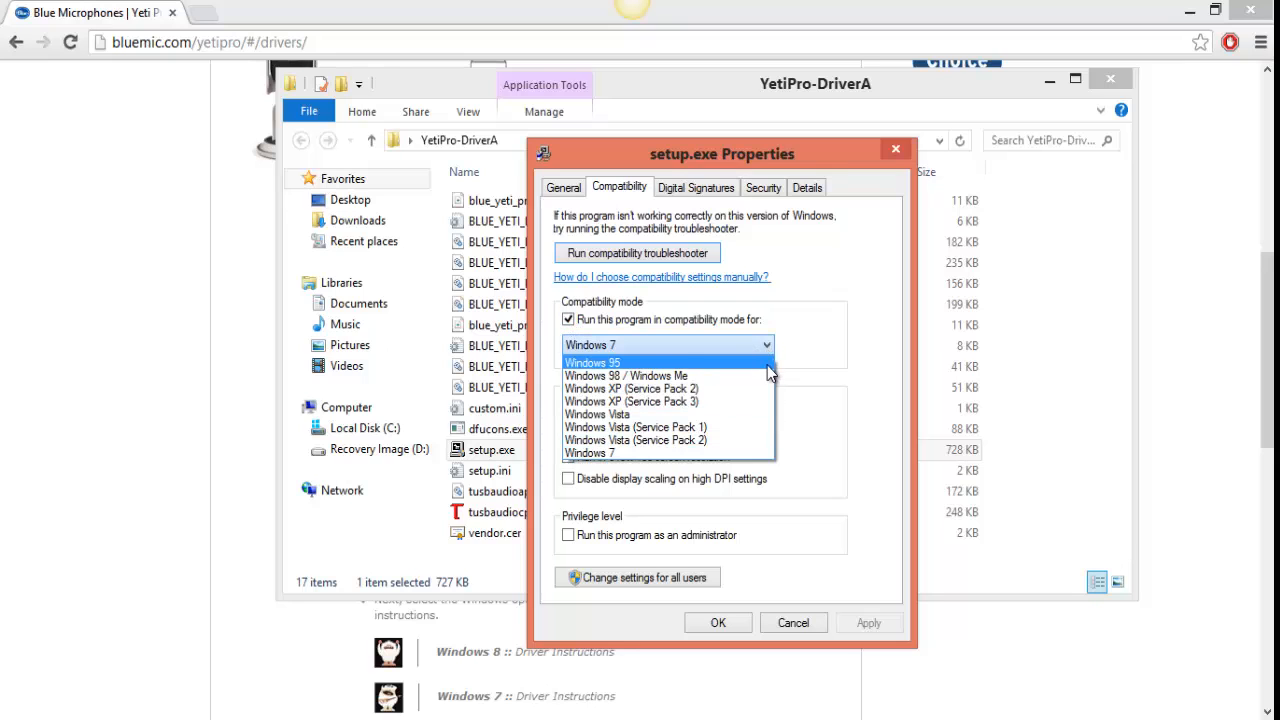
{"action": "mouse_move", "coordinate": [744, 452]}
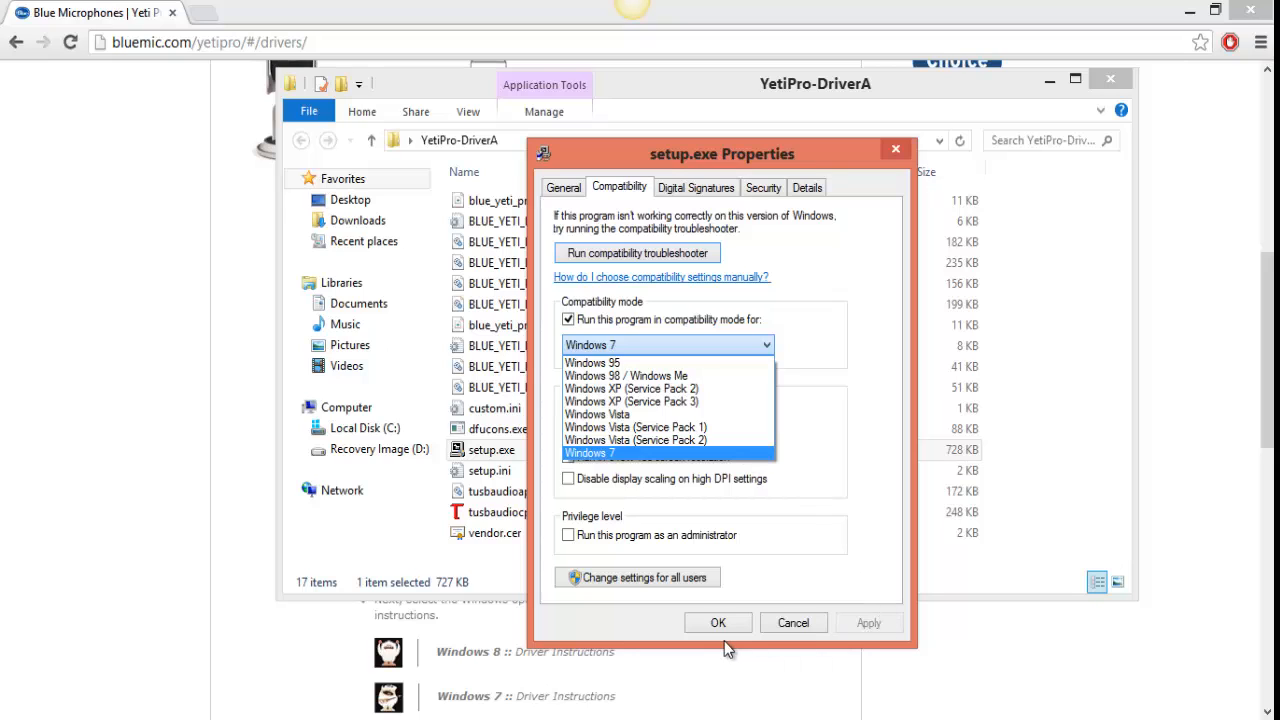
{"action": "mouse_move", "coordinate": [632, 388]}
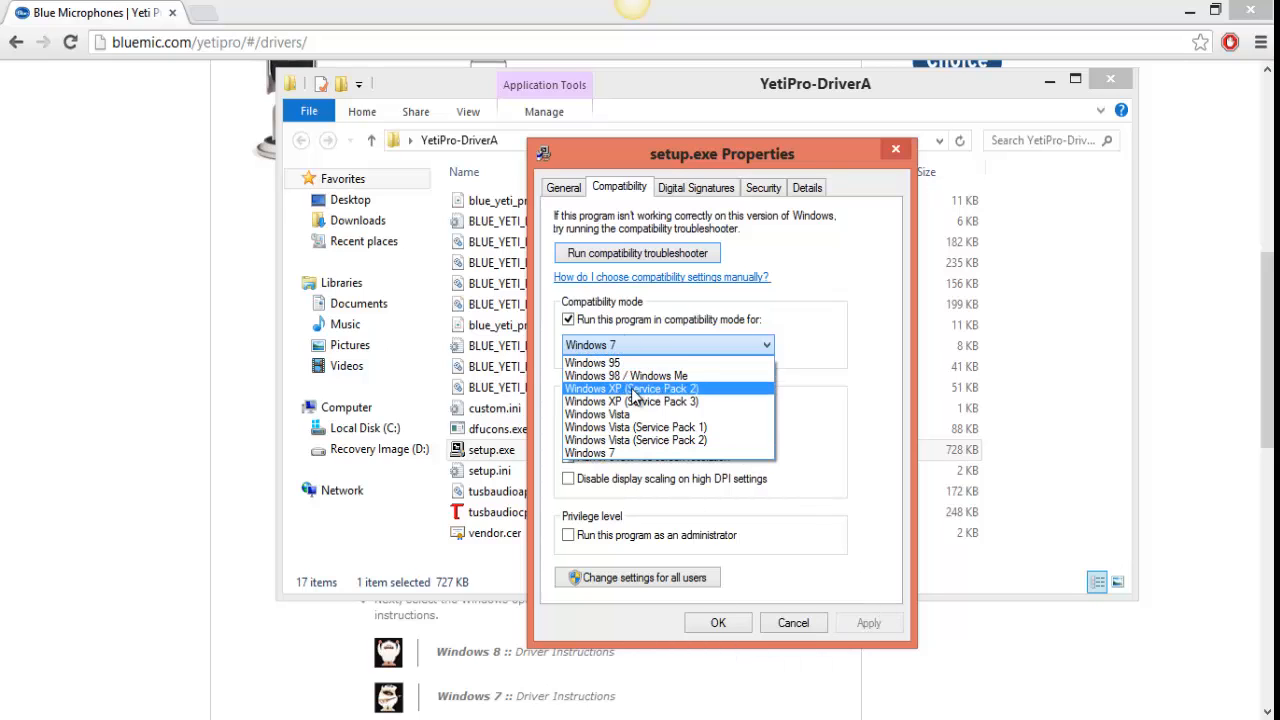
{"action": "left_click", "coordinate": [588, 452]}
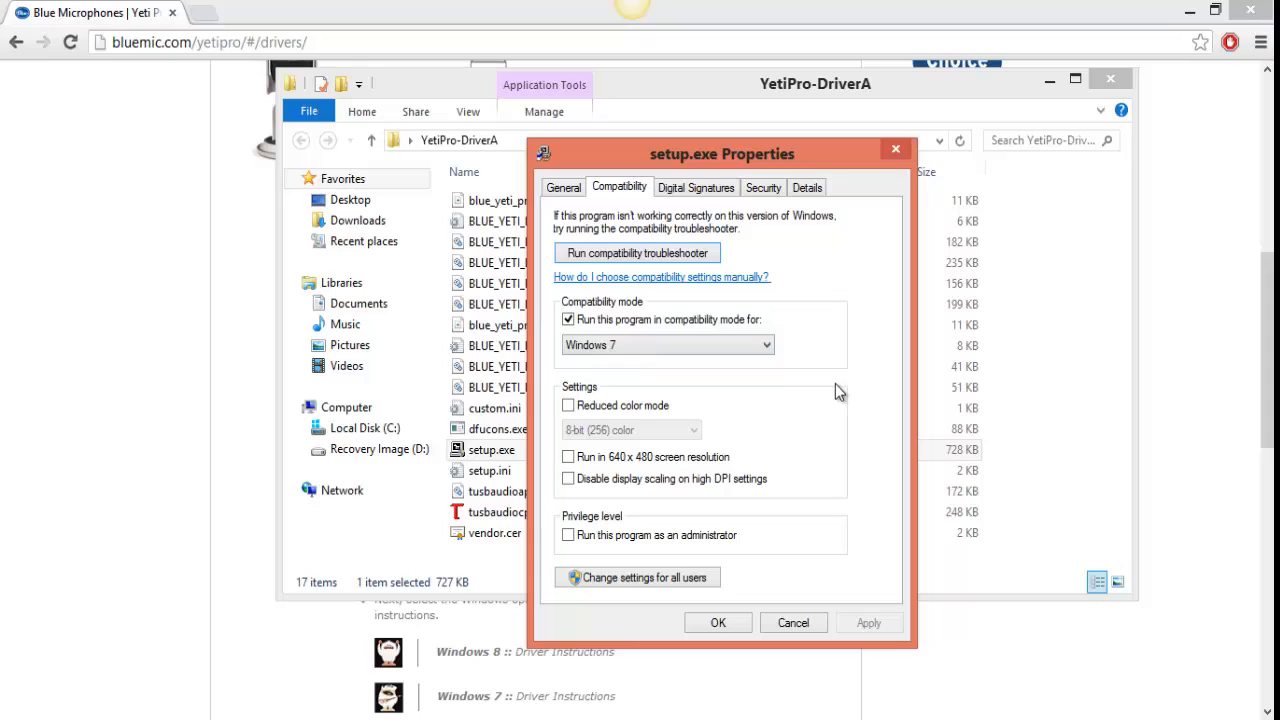
{"action": "mouse_move", "coordinate": [792, 376]}
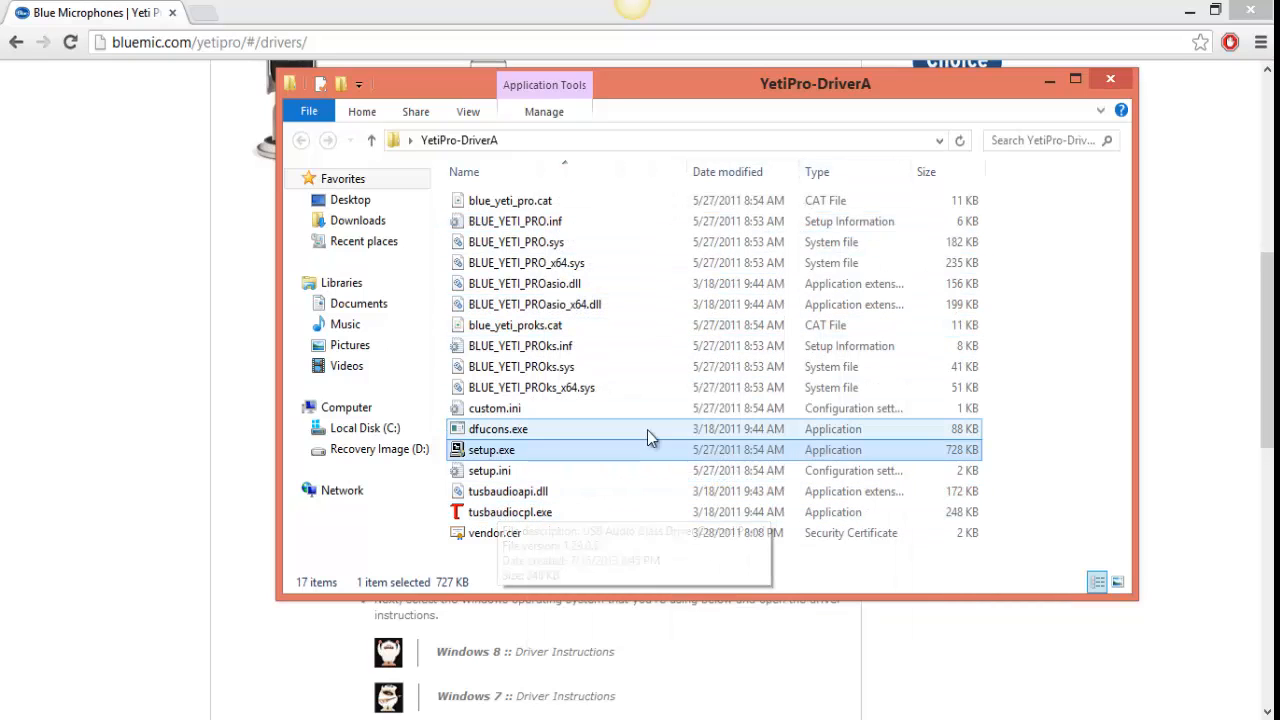
{"action": "left_click", "coordinate": [492, 448]}
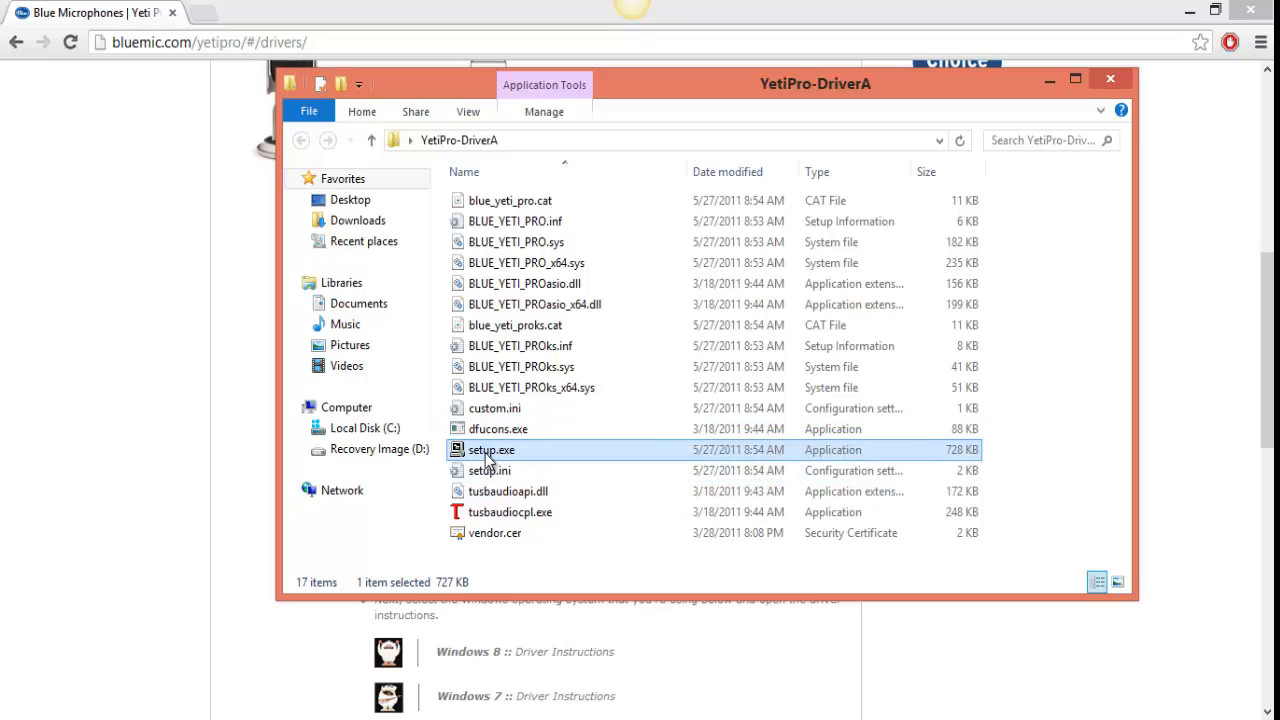
{"action": "mouse_move", "coordinate": [524, 452]}
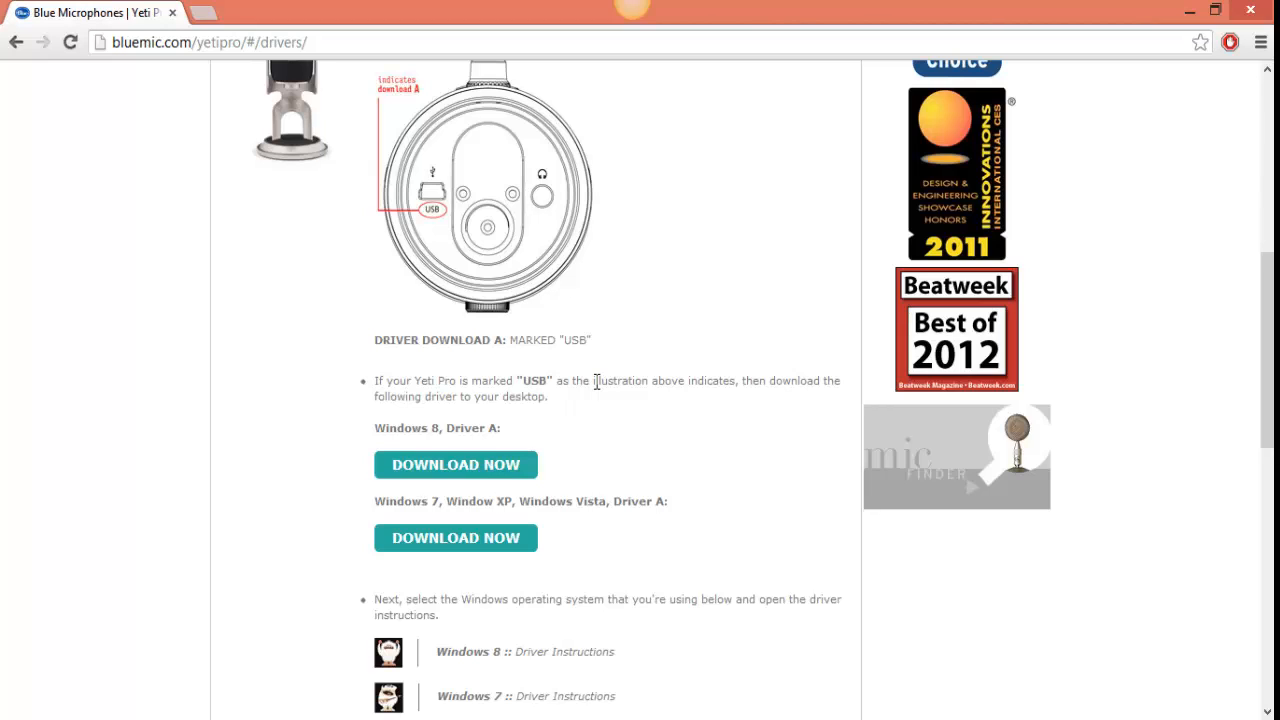
{"action": "mouse_move", "coordinate": [324, 328]}
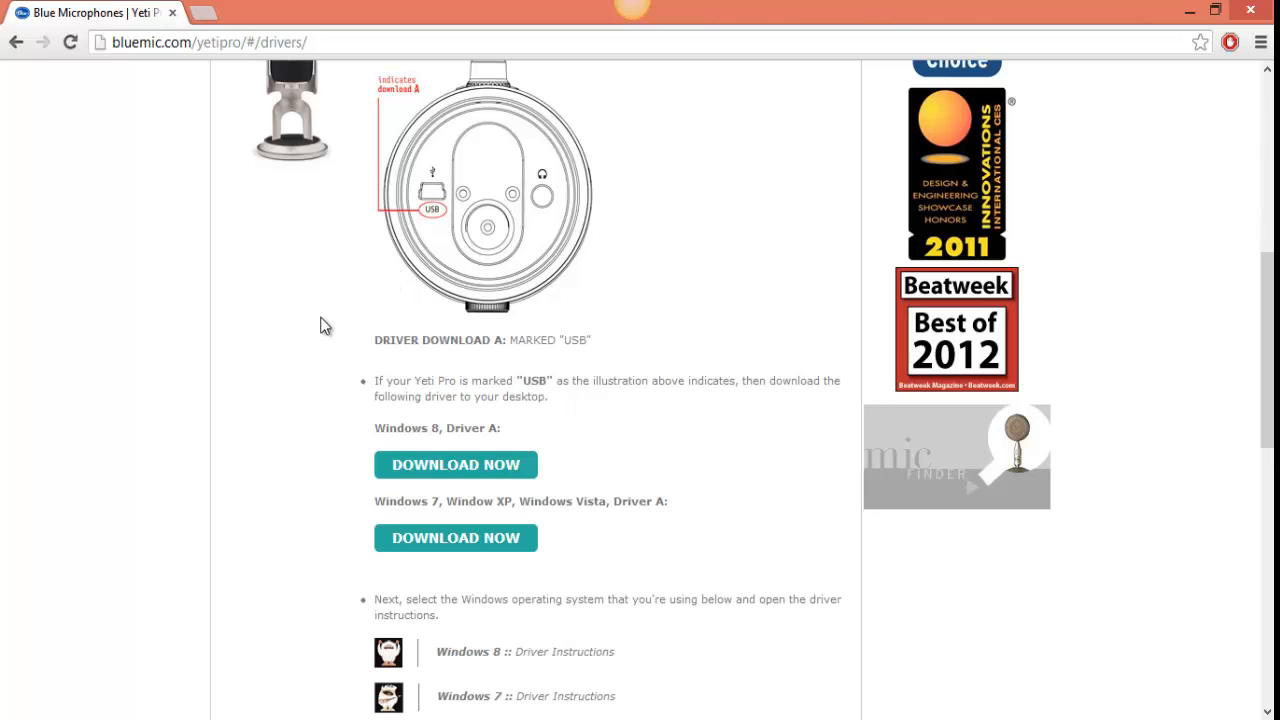